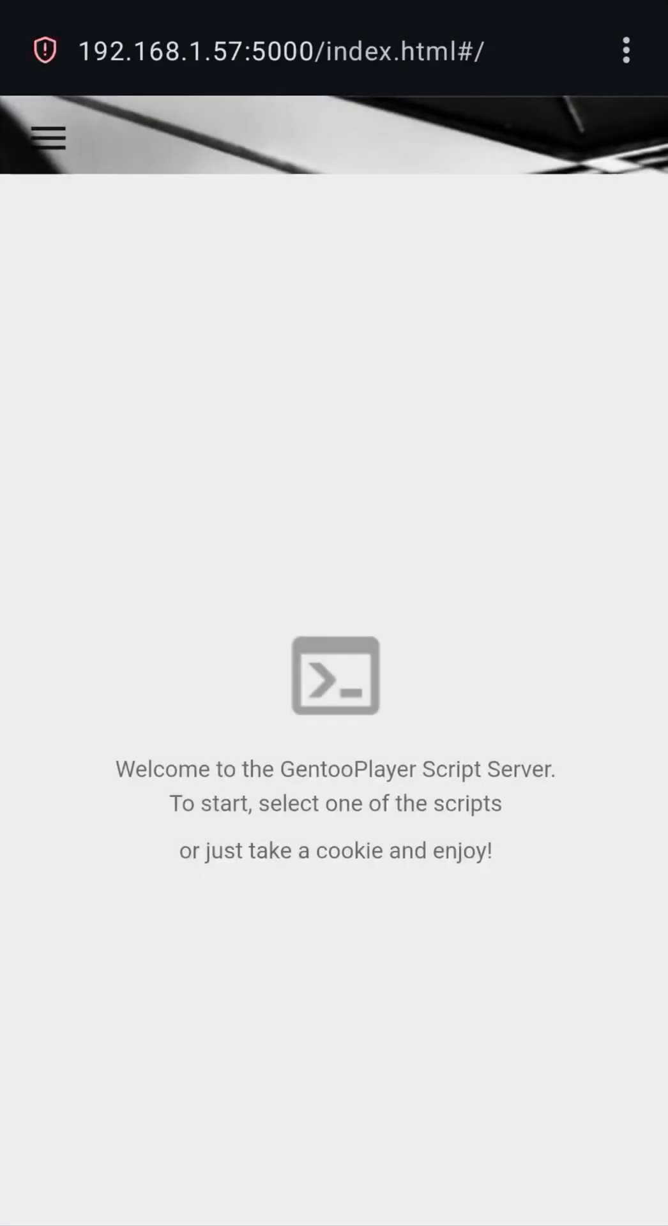
Show the 05. Enable/Disable Software page and scroll its startup list (LMS, Mpd, UpMpdCli enabled).
left_click(46, 136)
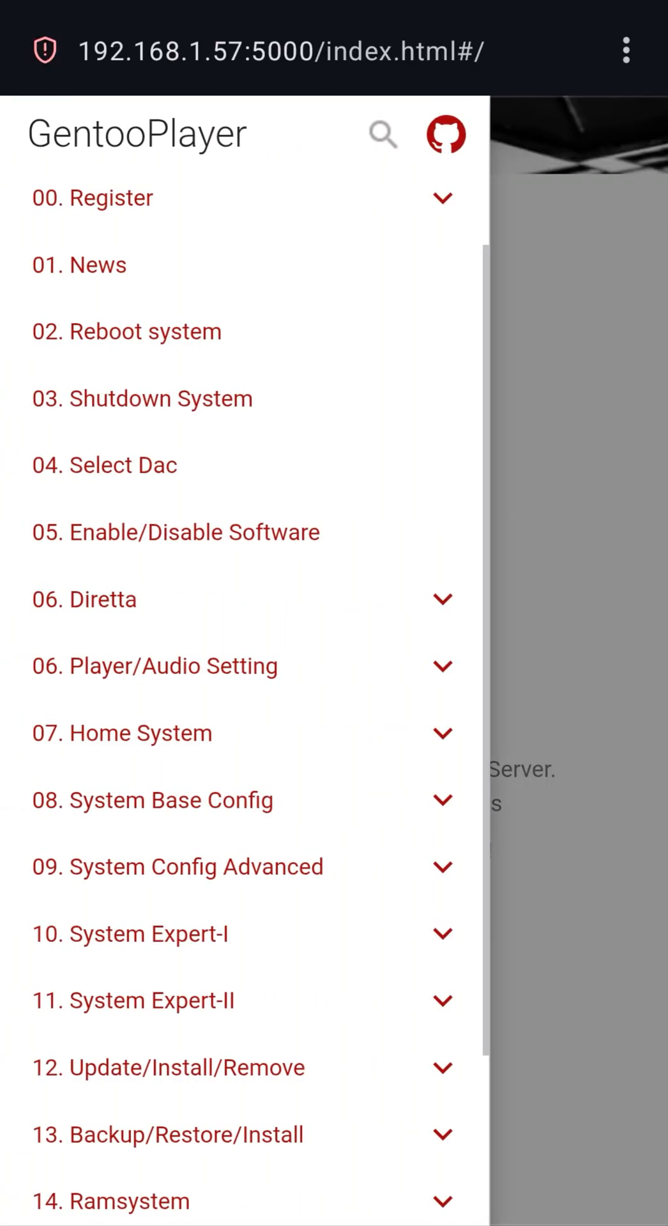
left_click(175, 532)
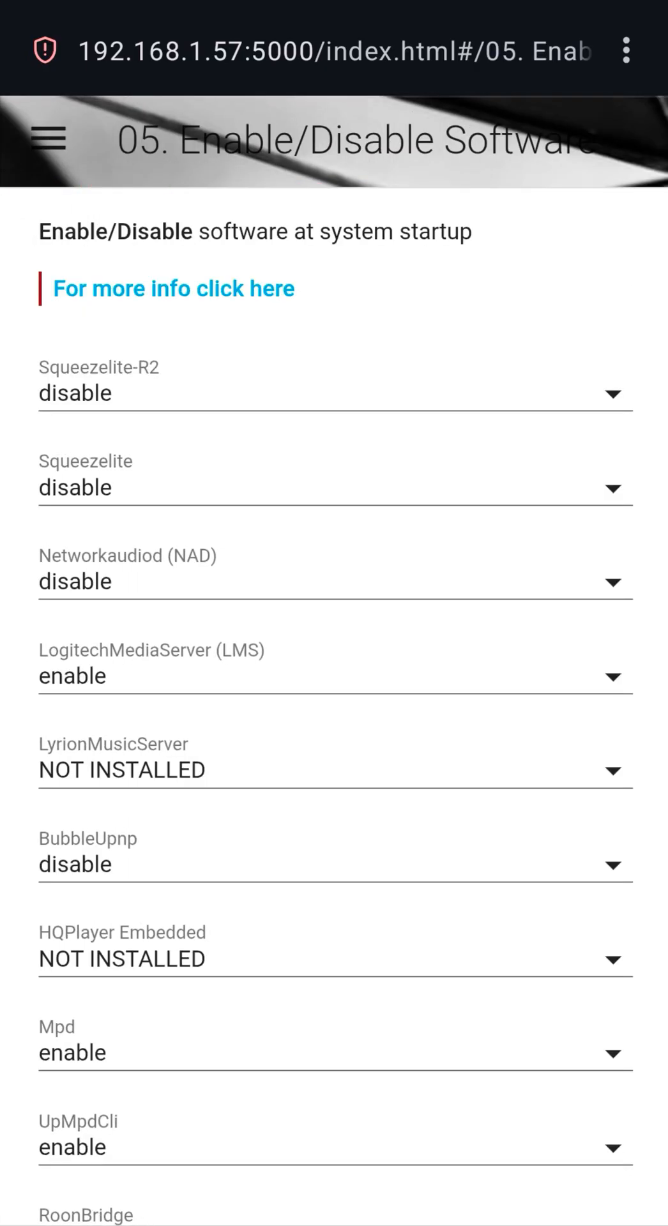
scroll("down", 3)
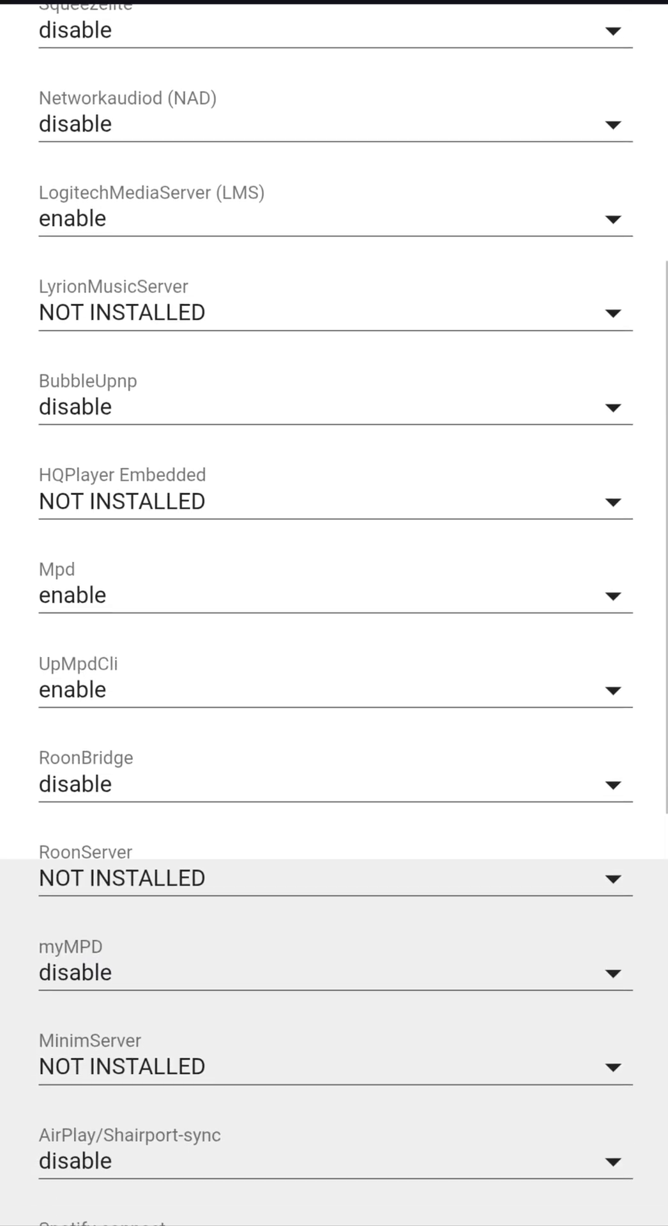
scroll("down", 3)
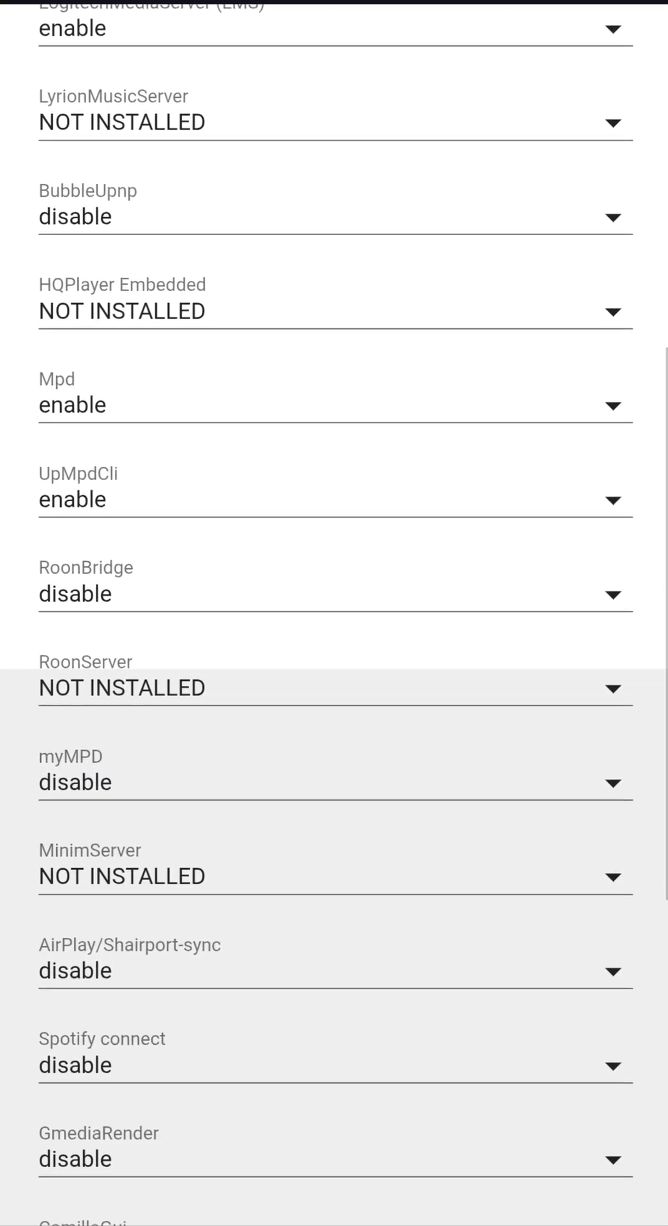
scroll("down", 3)
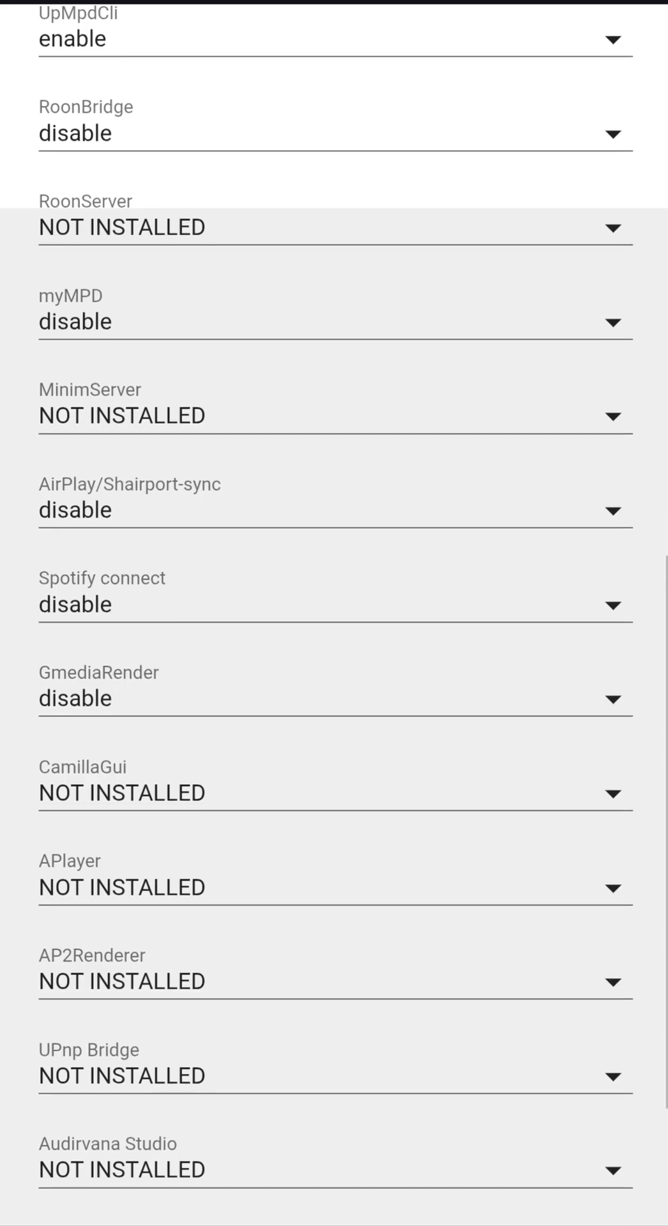
scroll("down", 3)
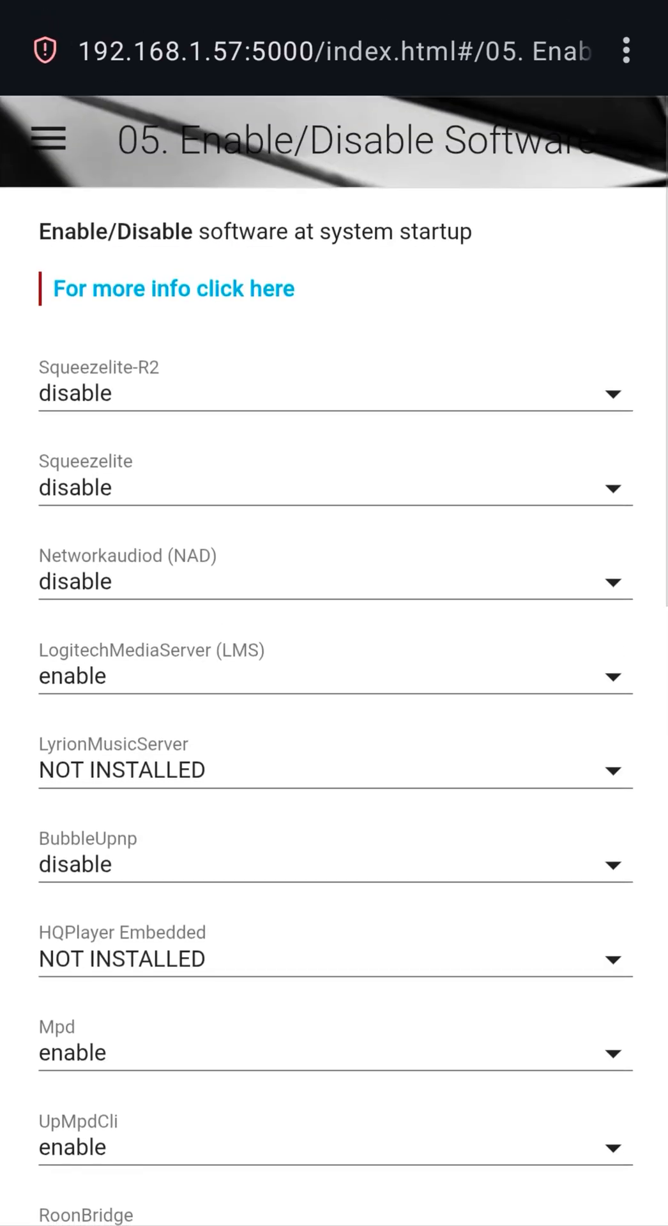
Expand the 06. Diretta and 06. Player/Audio Setting sections in the navigation list.
left_click(50, 139)
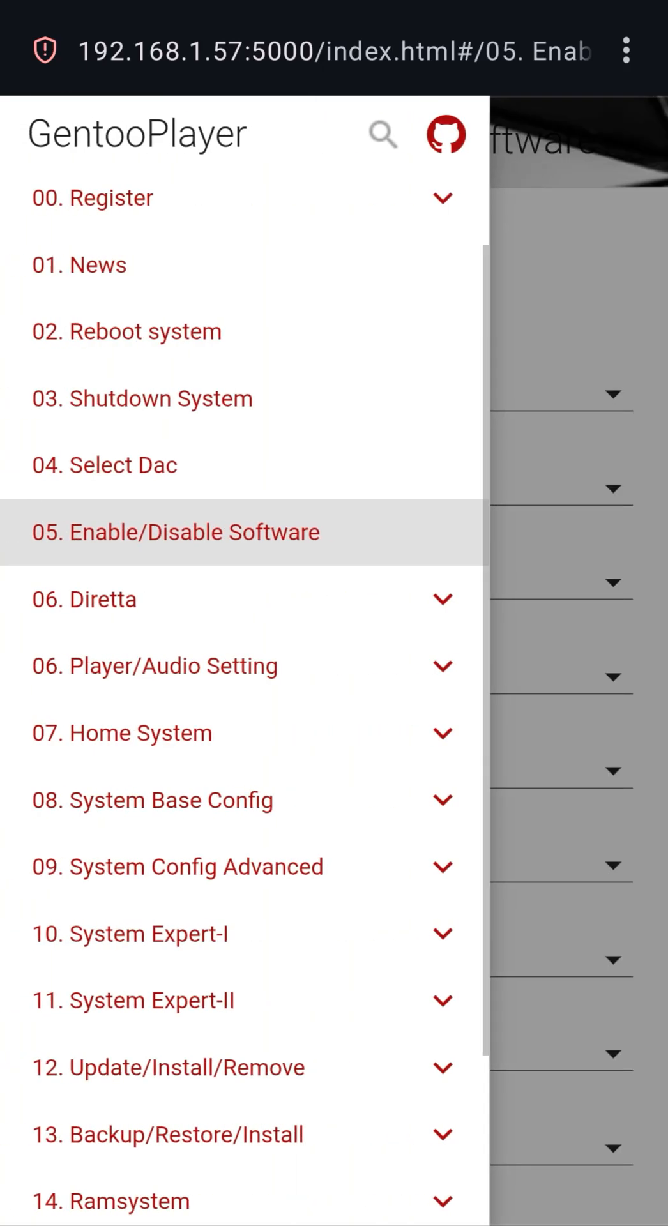
left_click(84, 599)
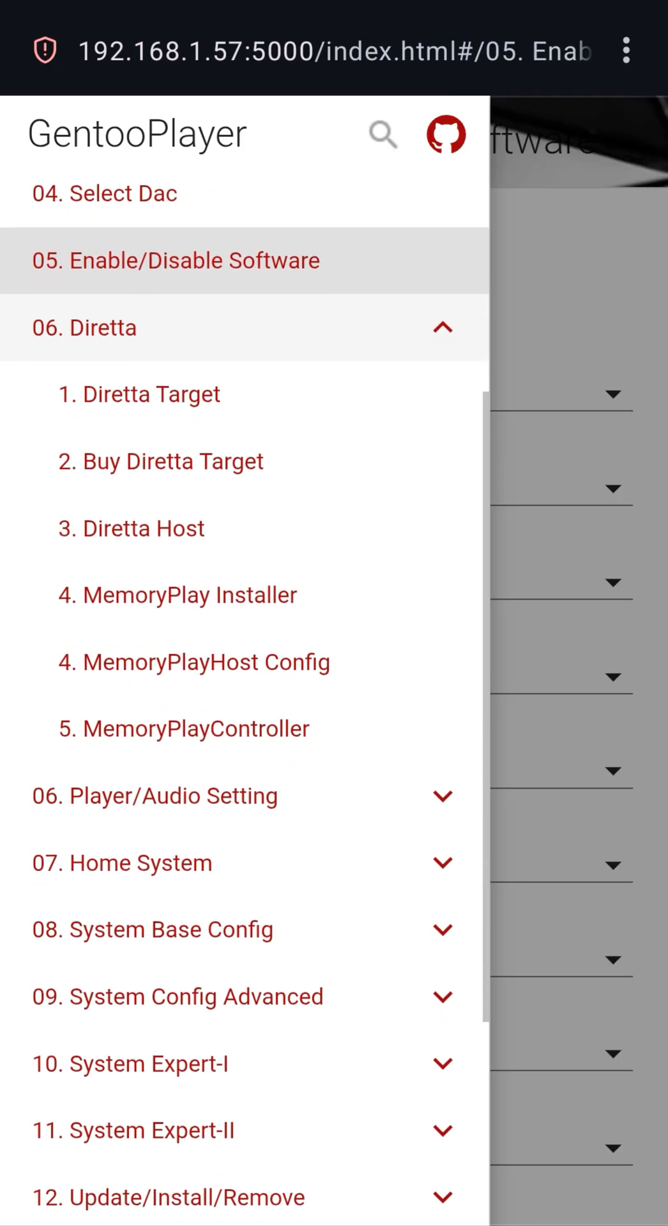
left_click(155, 794)
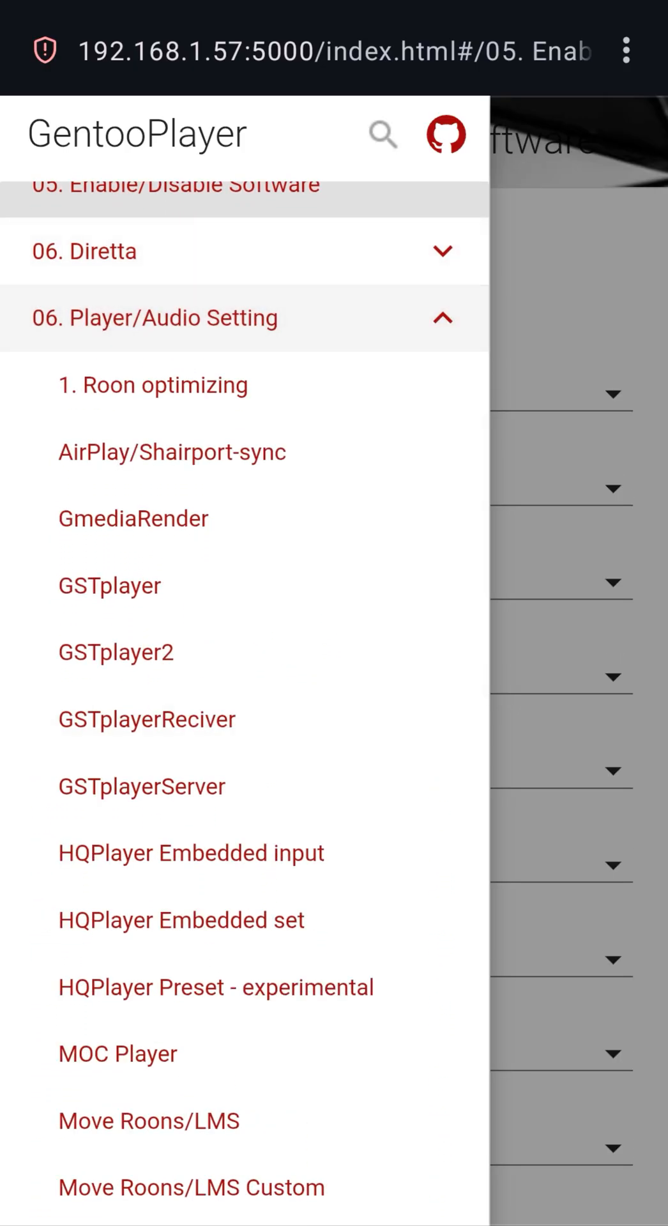
Scroll through the Player/Audio Setting entries down to System Base Config.
scroll("down", 3)
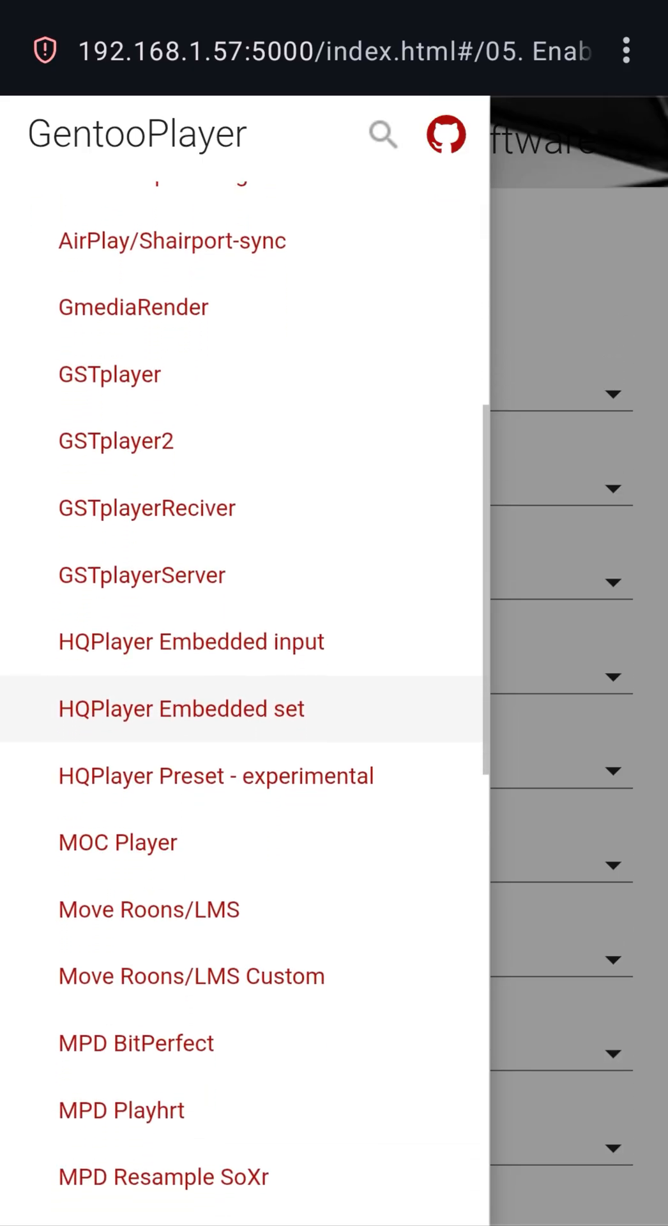
scroll("down", 3)
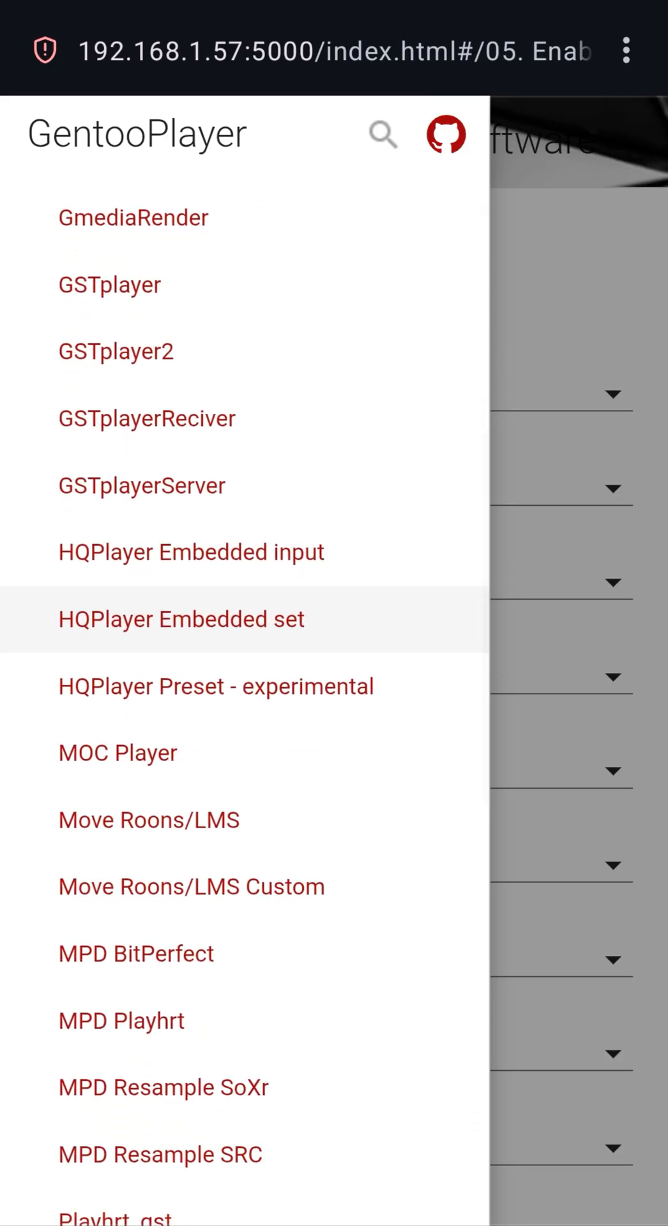
scroll("down", 3)
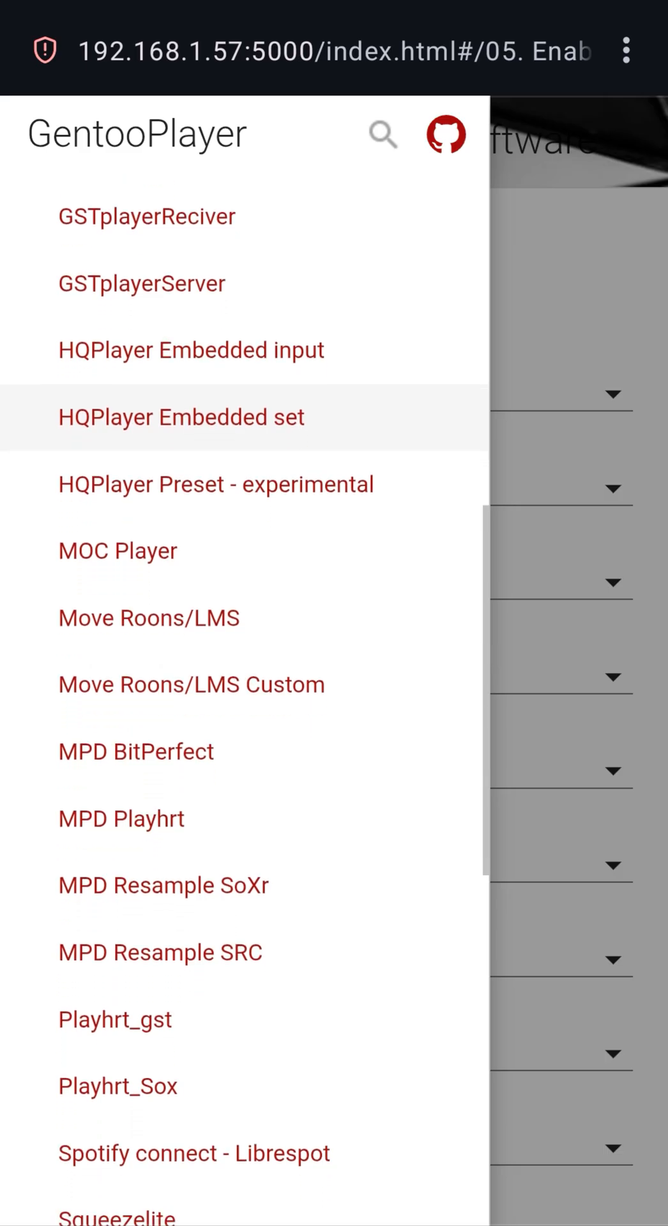
scroll("down", 3)
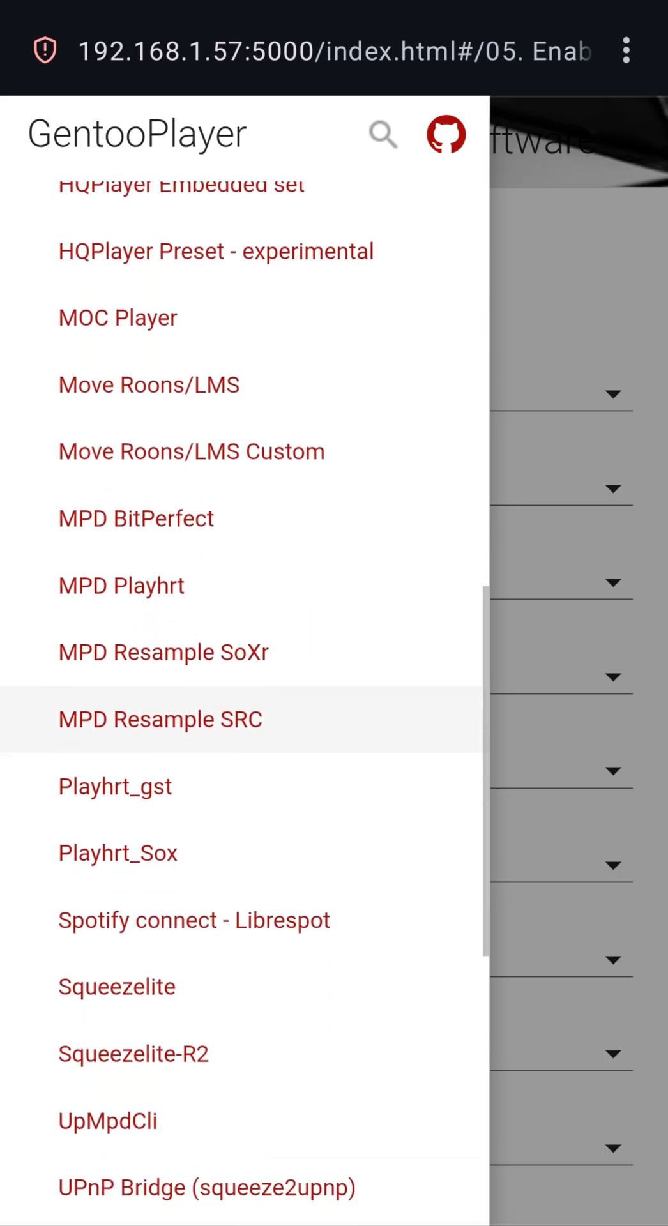
scroll("down", 3)
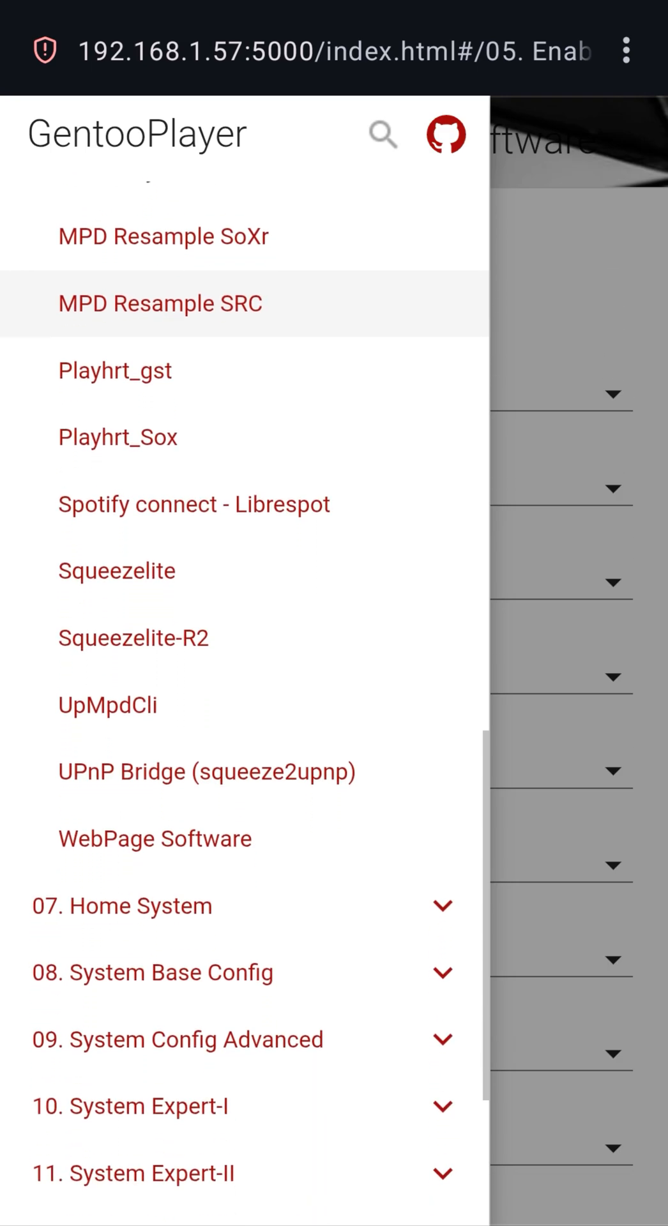
scroll("down", 3)
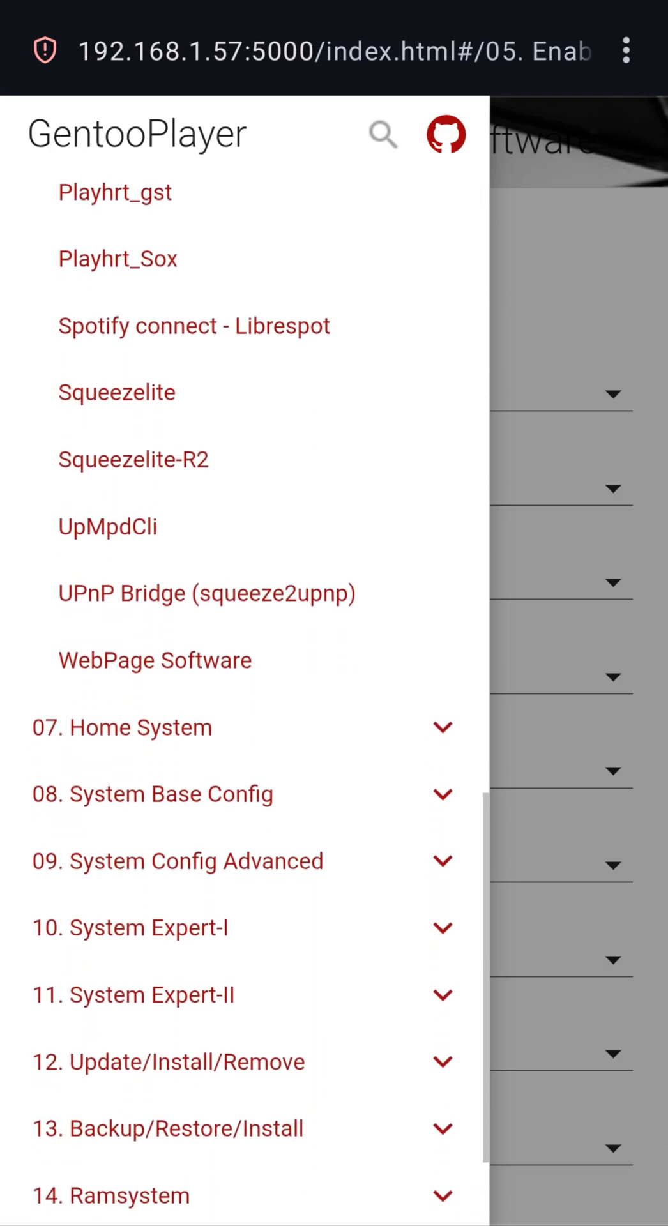
scroll("down", 3)
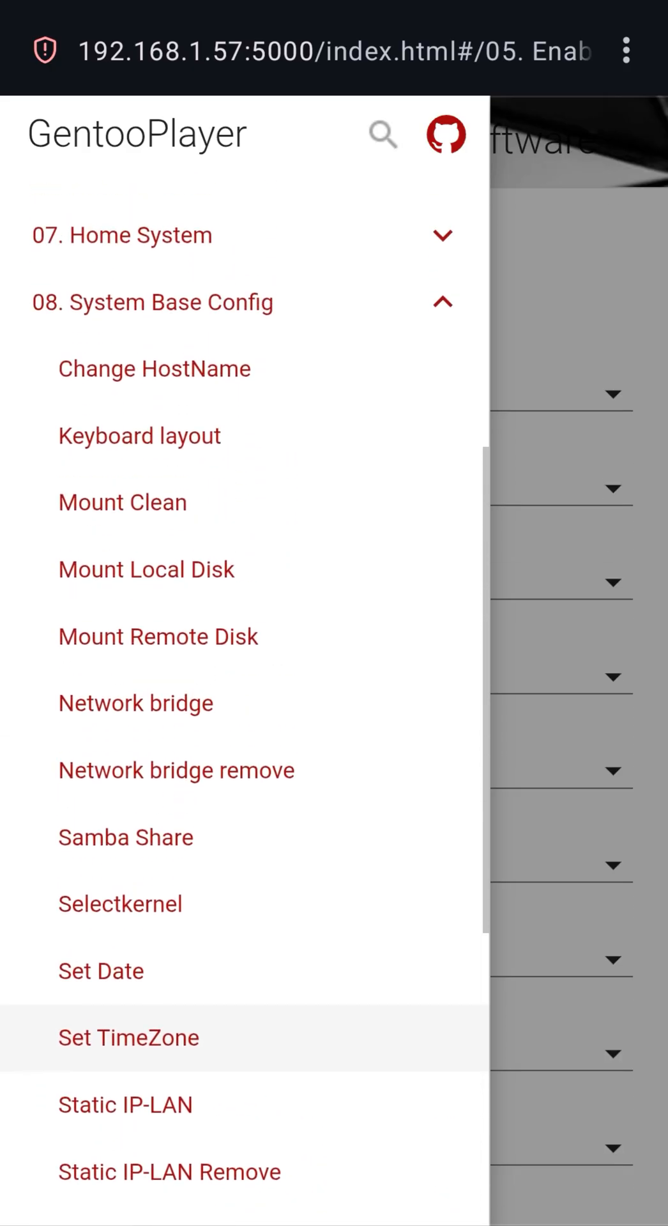
Scroll through System Base Config and System Config Advanced down to System Expert-II's Set kernel parameters.
scroll("down", 3)
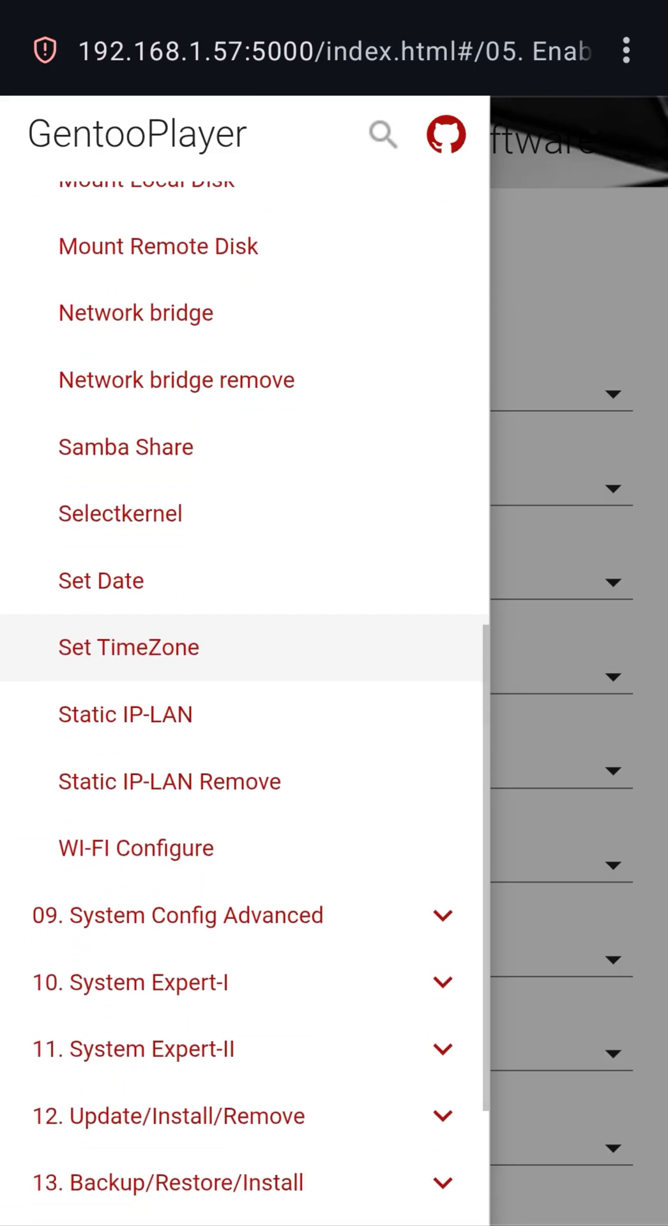
scroll("down", 3)
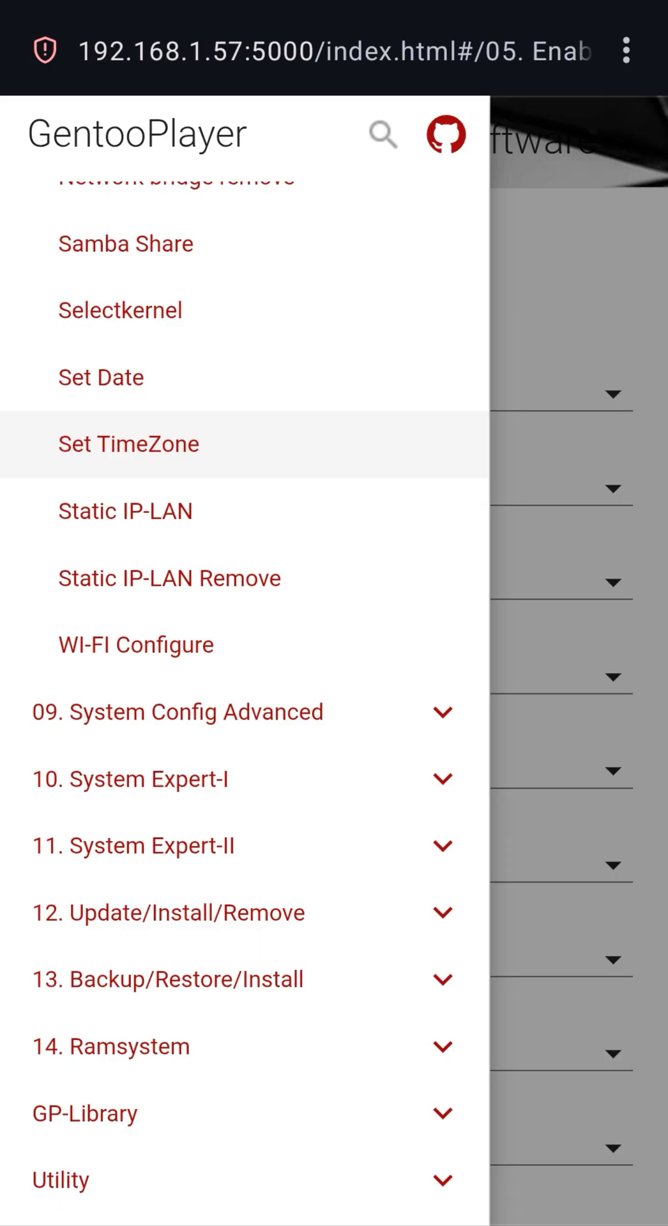
scroll("down", 3)
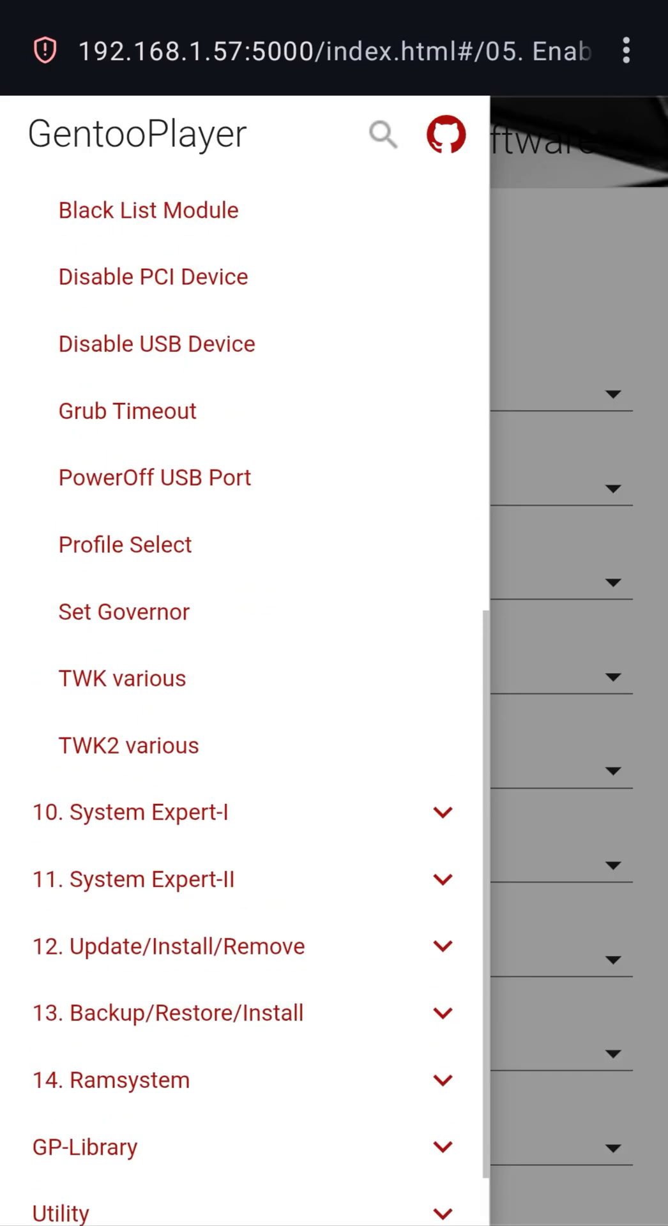
scroll("down", 3)
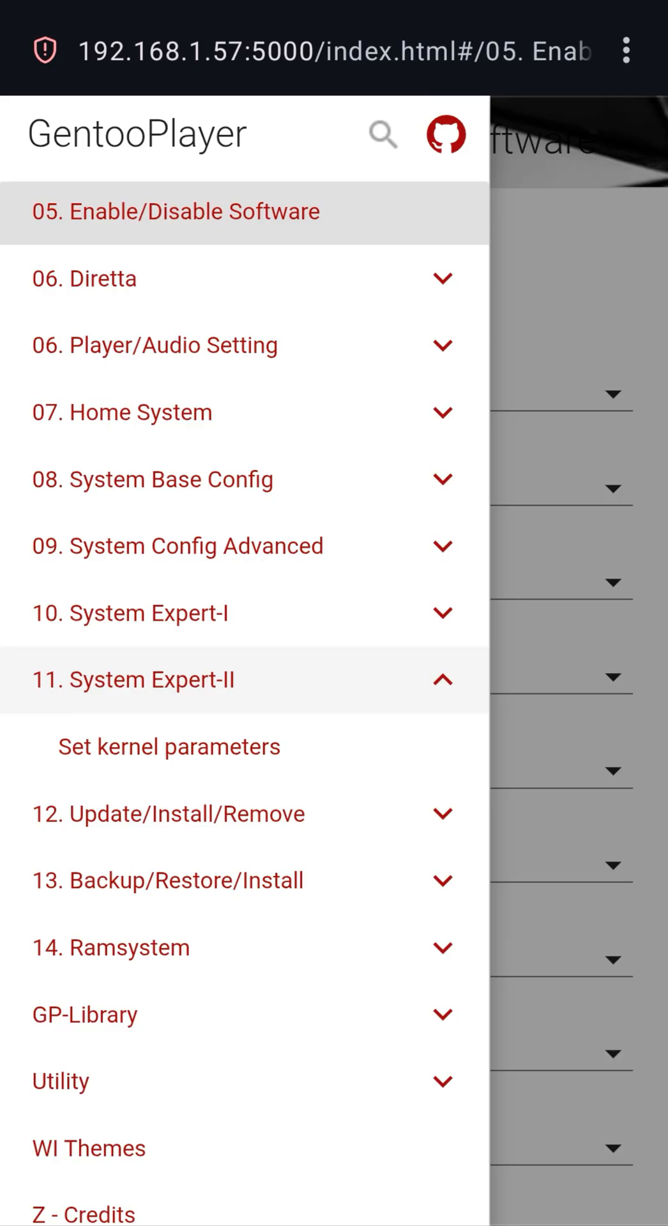
scroll("down", 3)
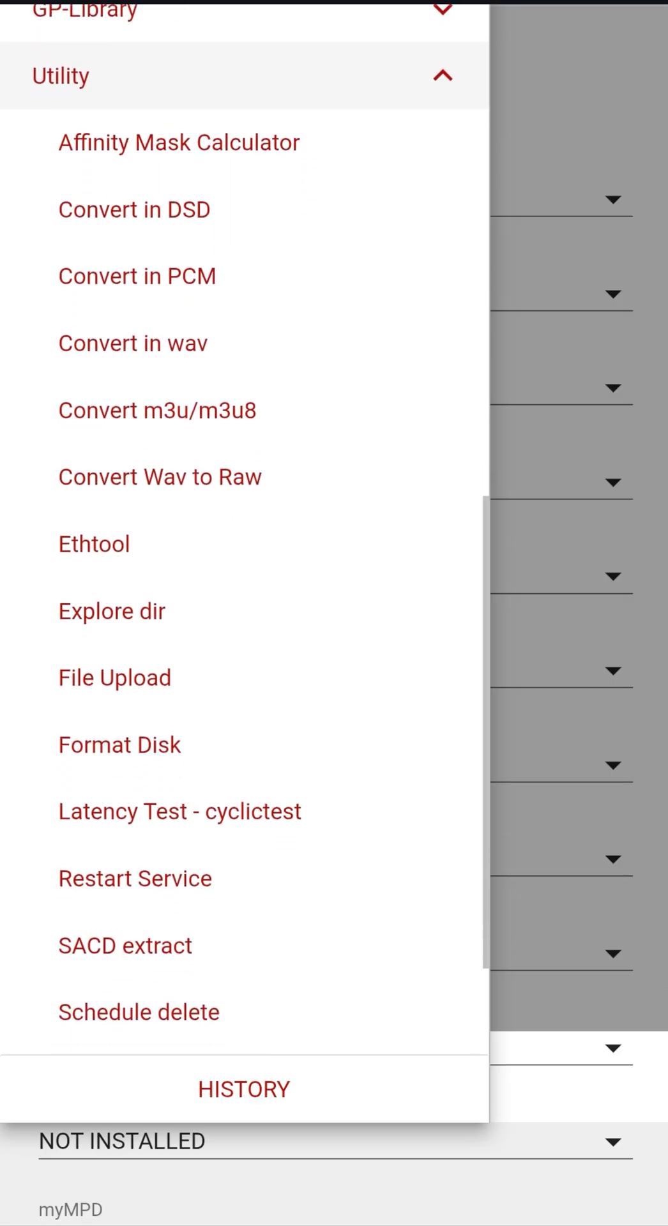
Scroll through the Utility tools and expand the GP-Library section.
scroll("down", 3)
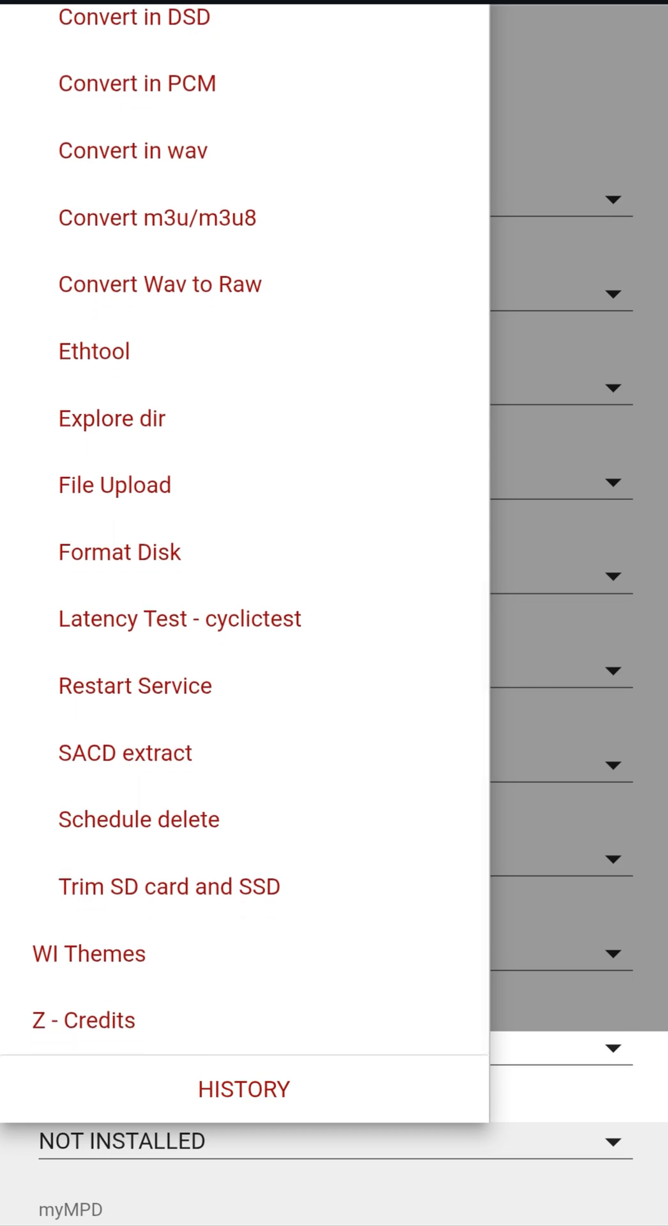
scroll("down", 3)
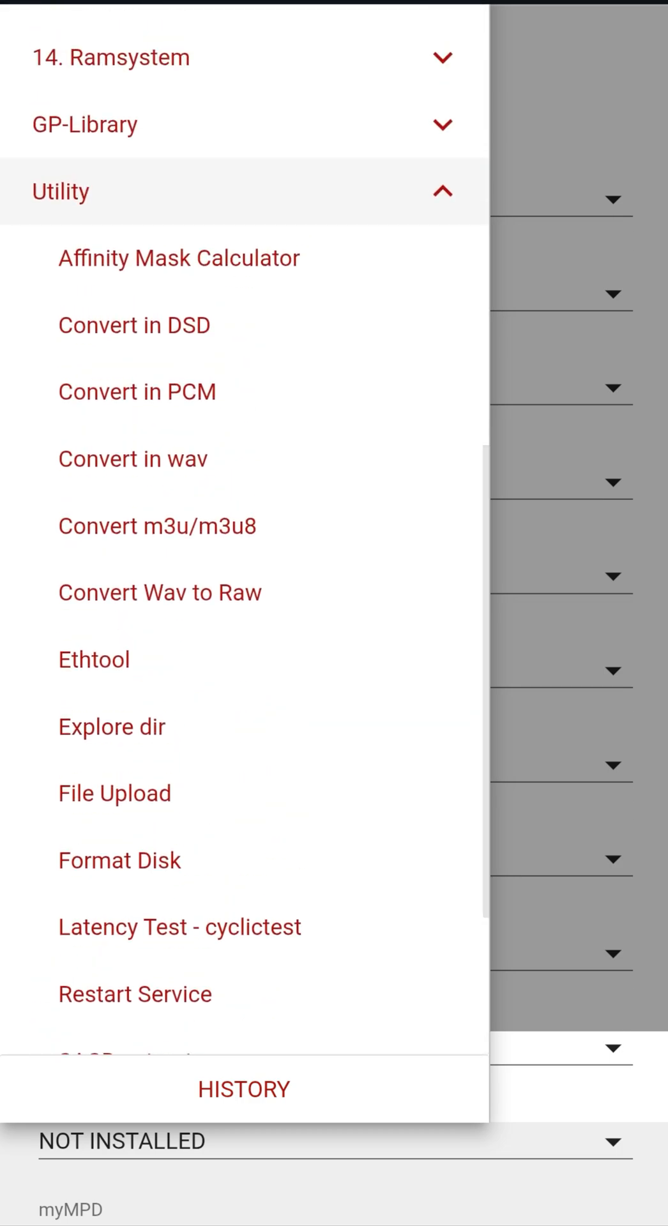
scroll("down", 3)
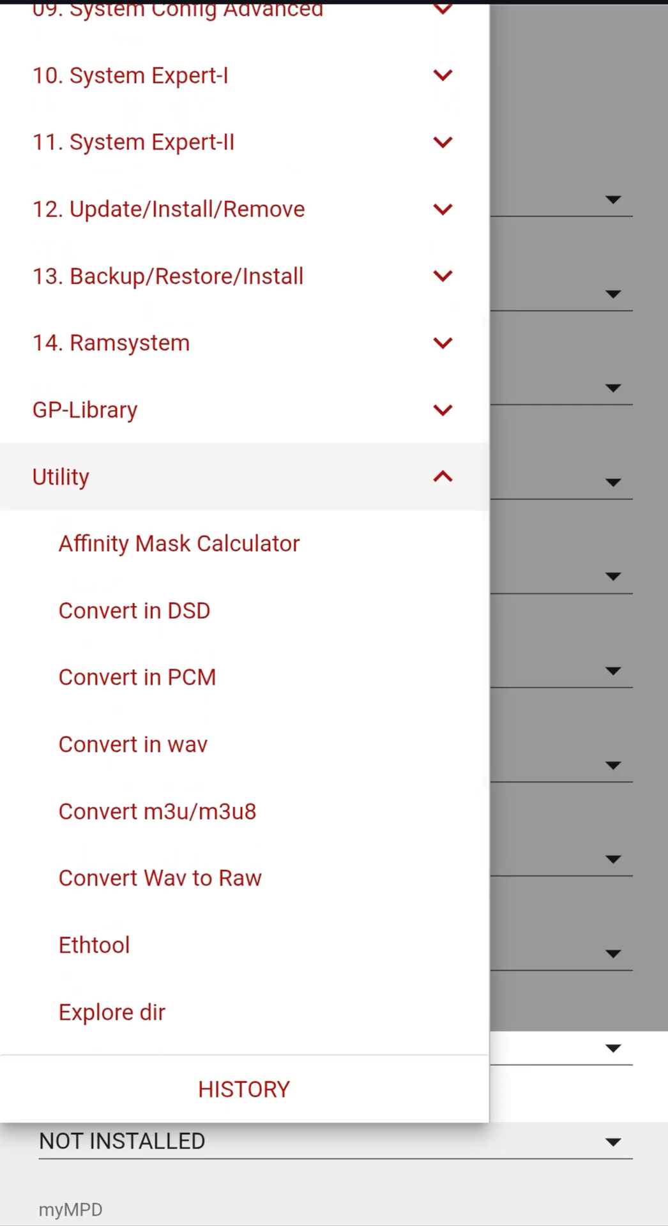
left_click(84, 410)
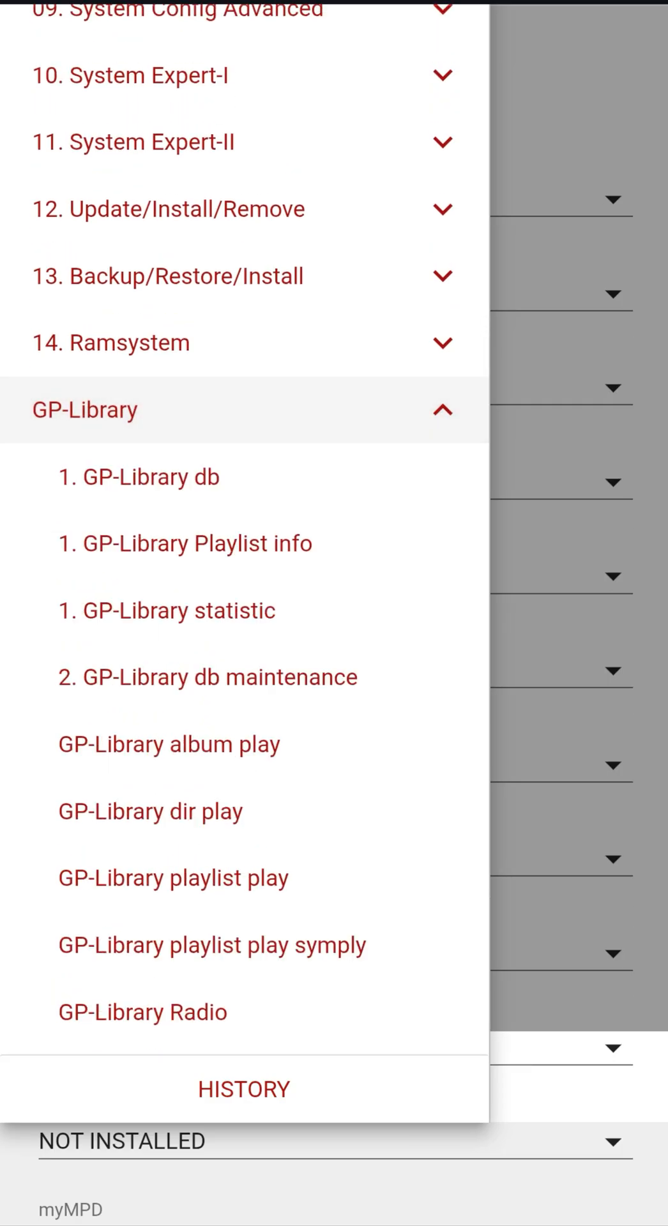
Scroll the navigation list back to its top, from First setup guide to Backup/Restore/Install.
scroll("down", 3)
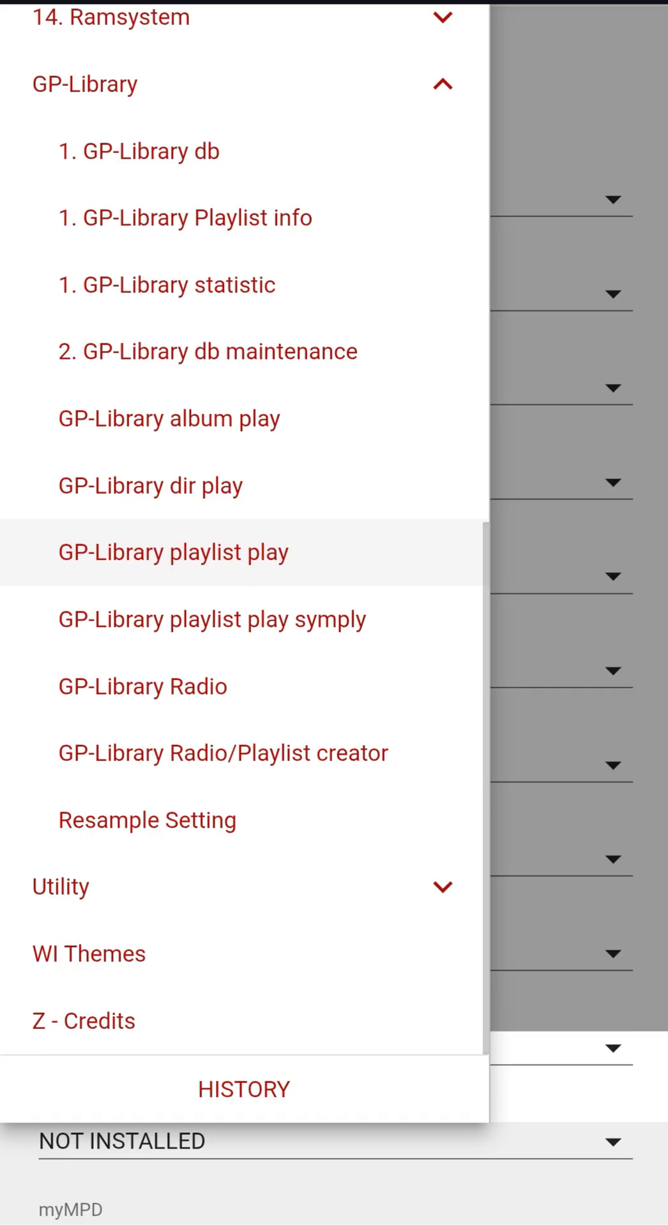
scroll("down", 3)
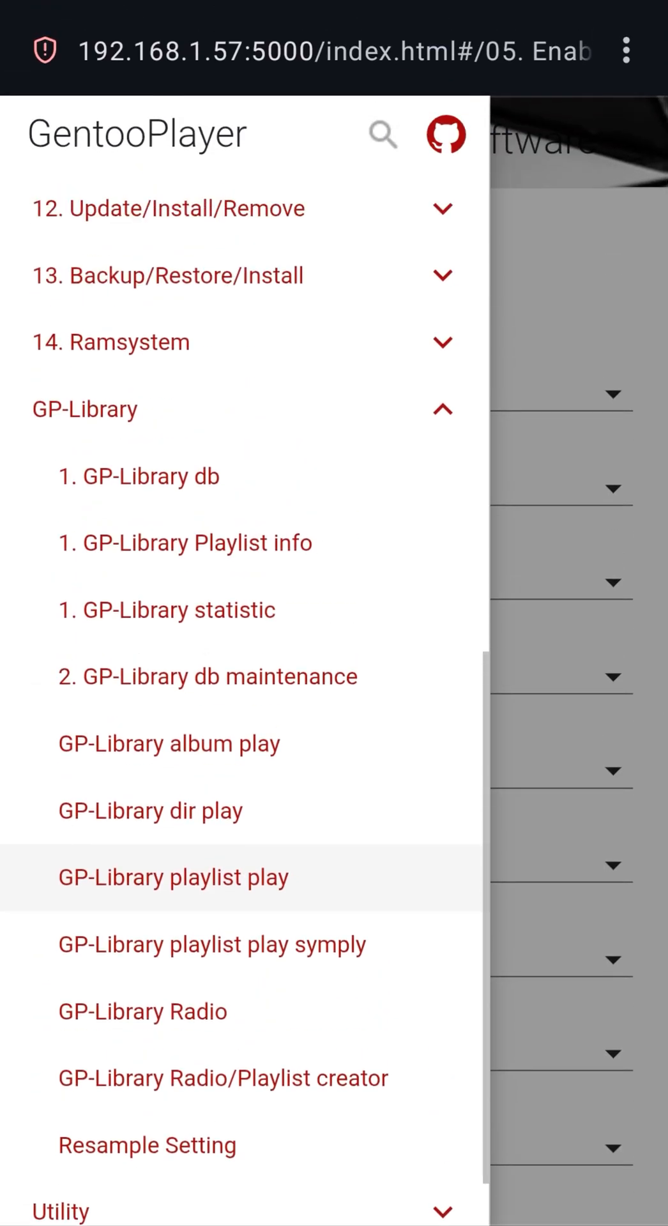
scroll("down", 3)
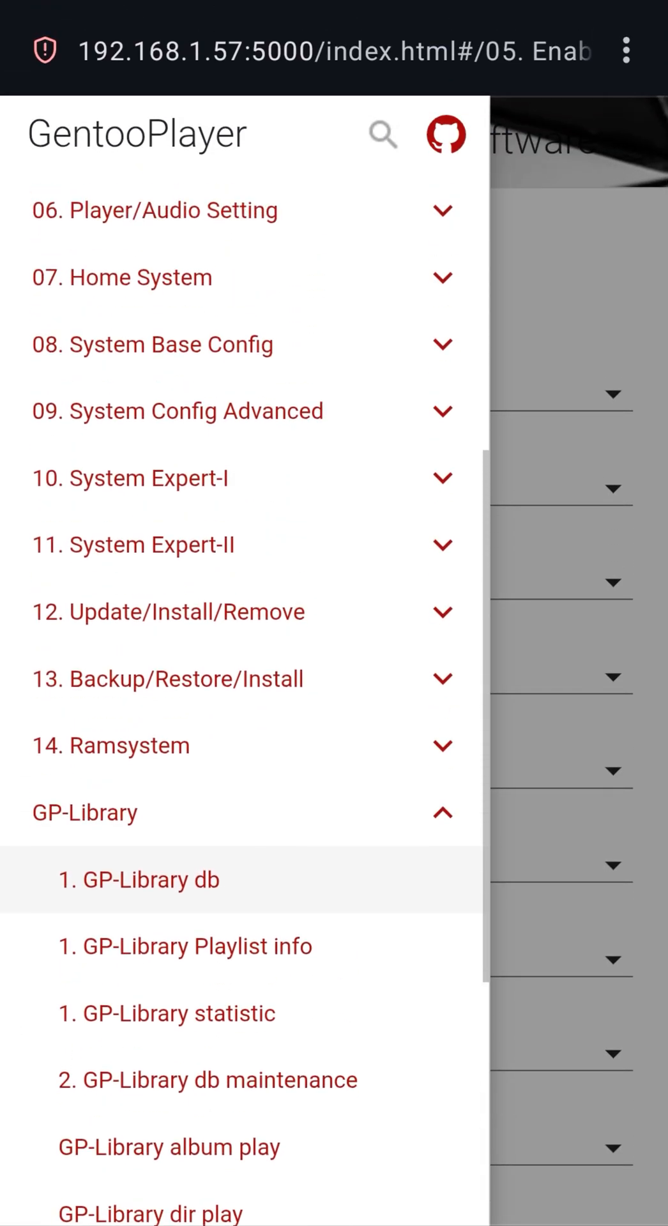
scroll("down", 3)
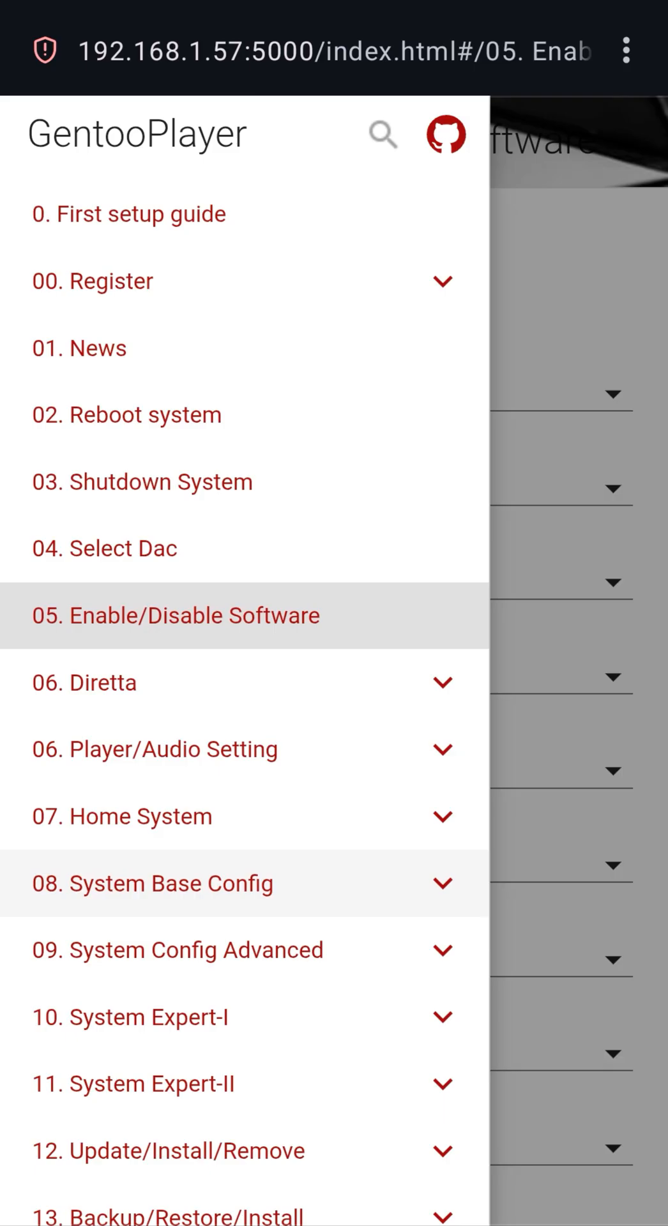
Go to the 04. Select Dac page and start a search in the Select Audio Device list.
left_click(104, 547)
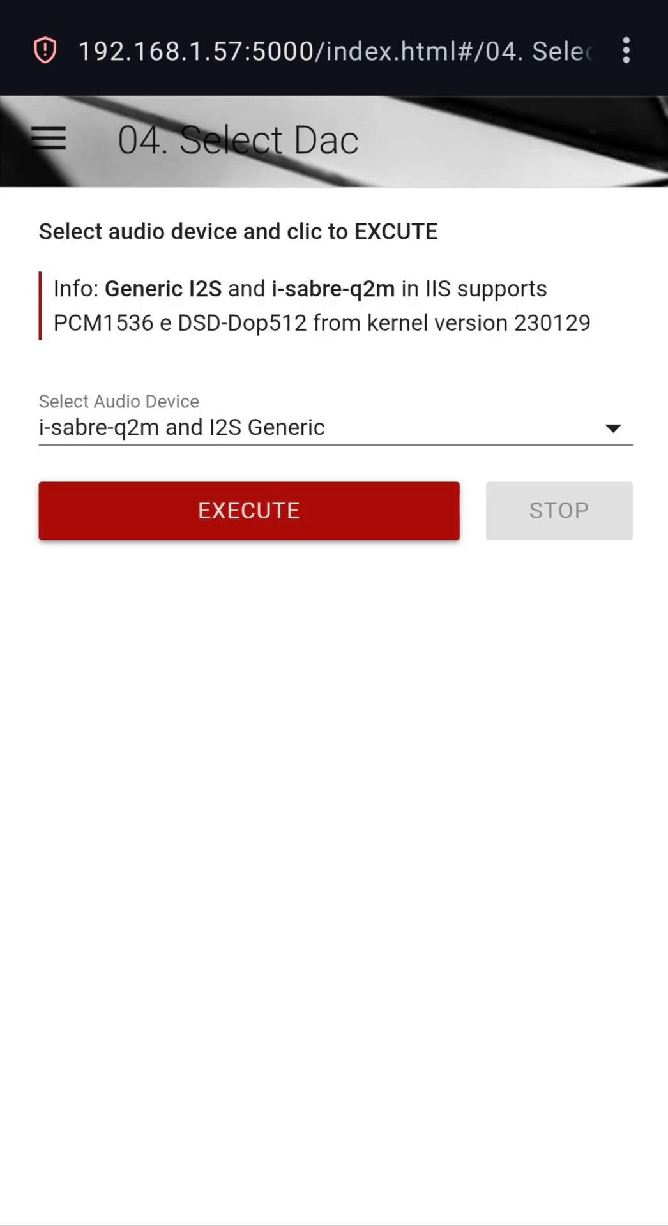
left_click(328, 427)
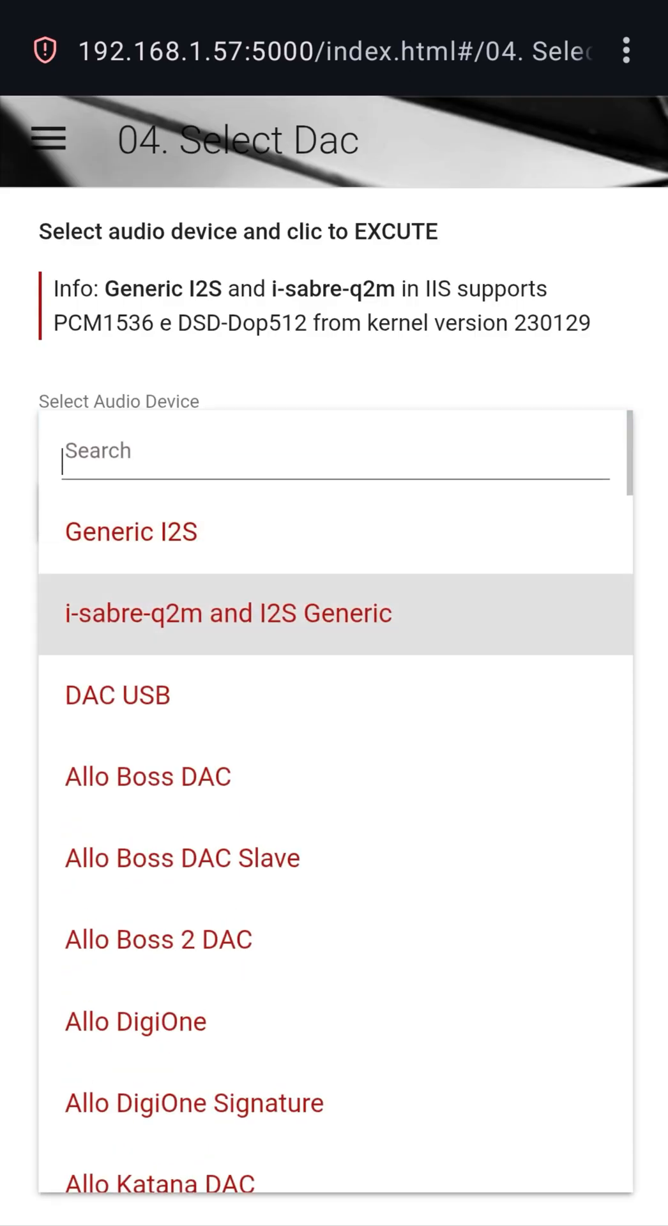
left_click(334, 450)
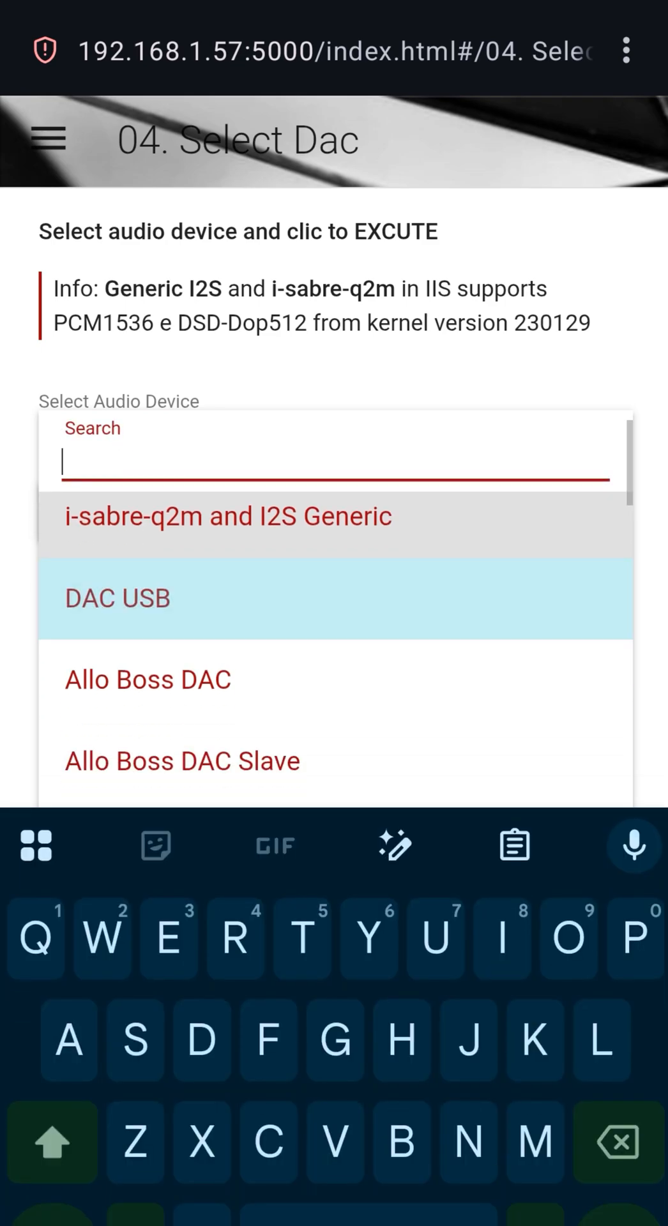
Browse the supported DAC list, then bring the main navigation menu back.
scroll("down", 3)
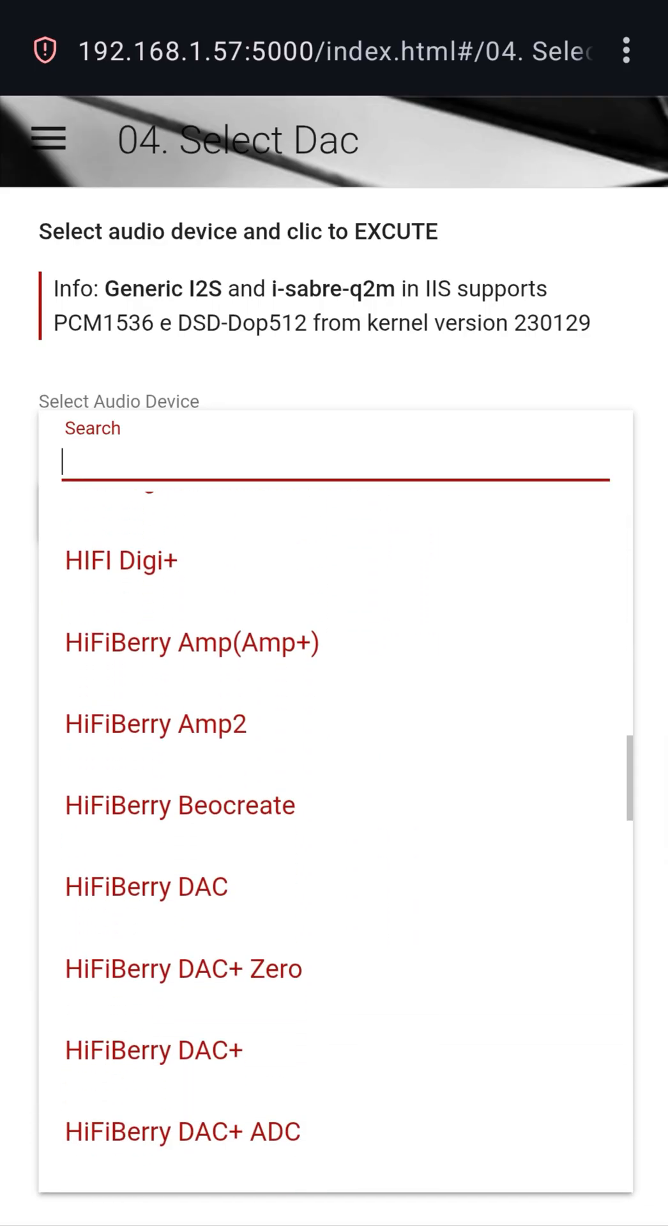
scroll("down", 3)
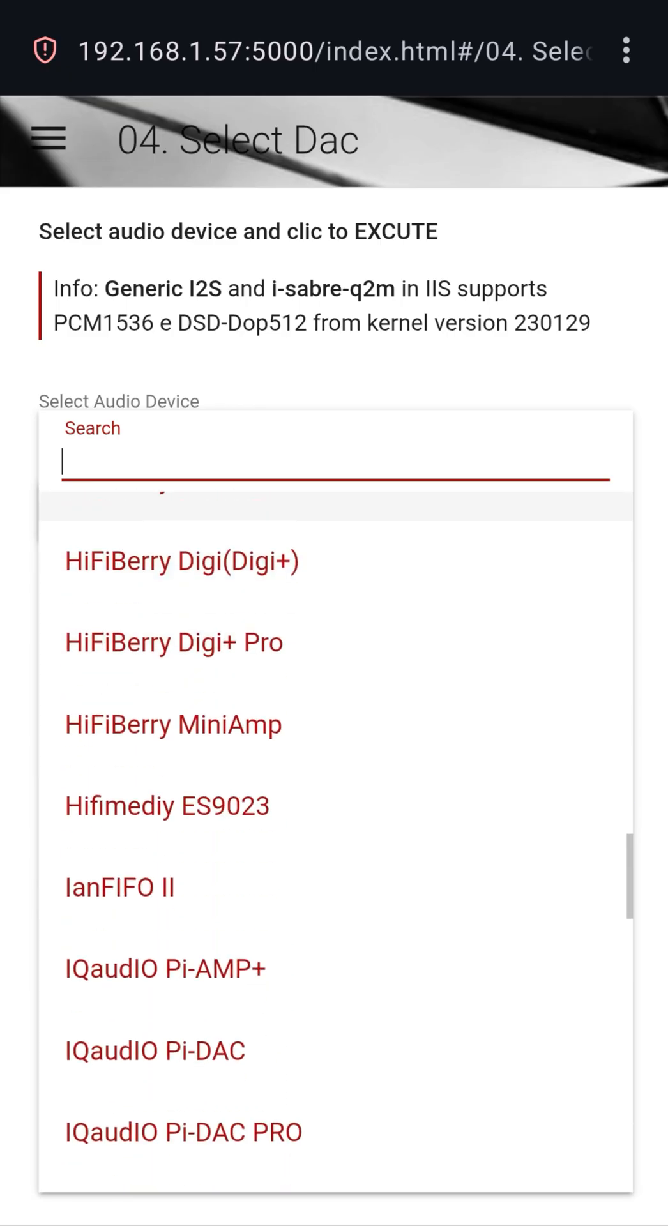
scroll("down", 3)
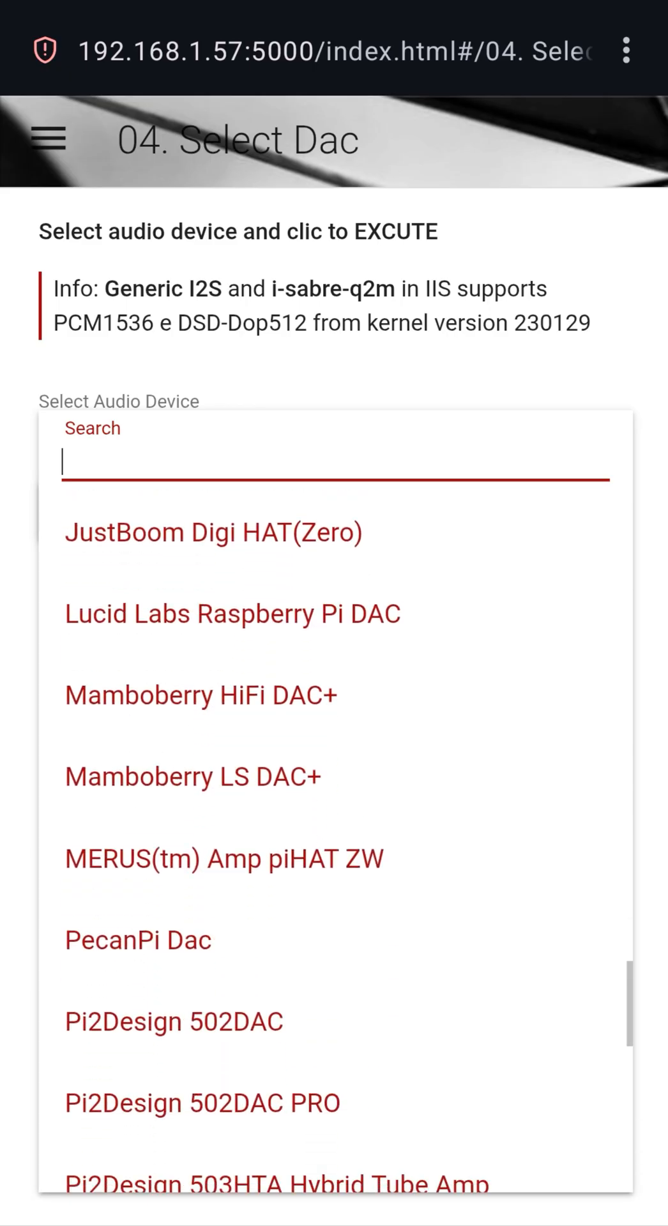
scroll("down", 3)
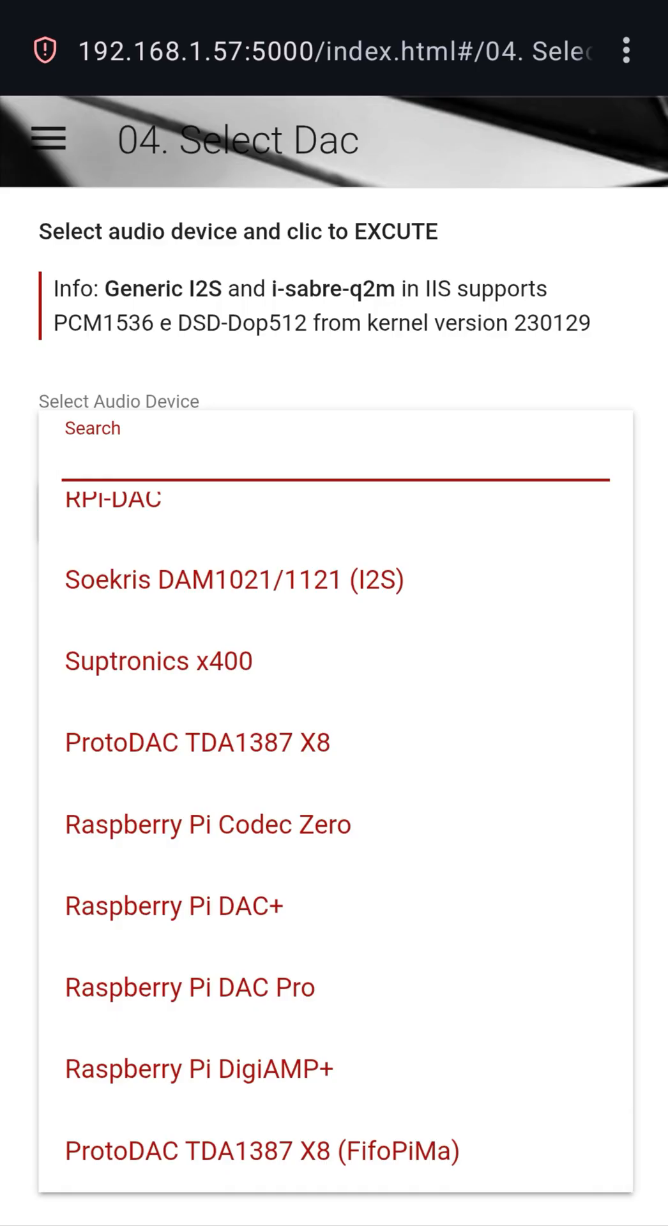
left_click(49, 139)
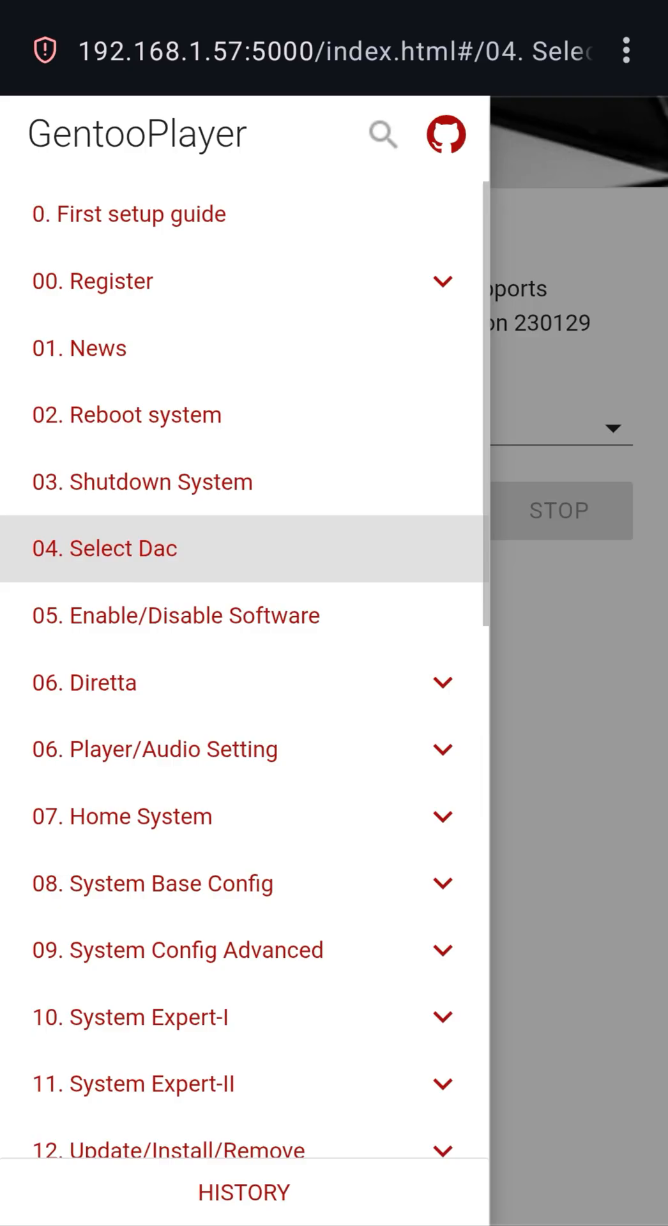
Open the 01. News page and reveal the 12. Update/Install/Remove tools such as GP-Update and Firmware Update.
left_click(80, 348)
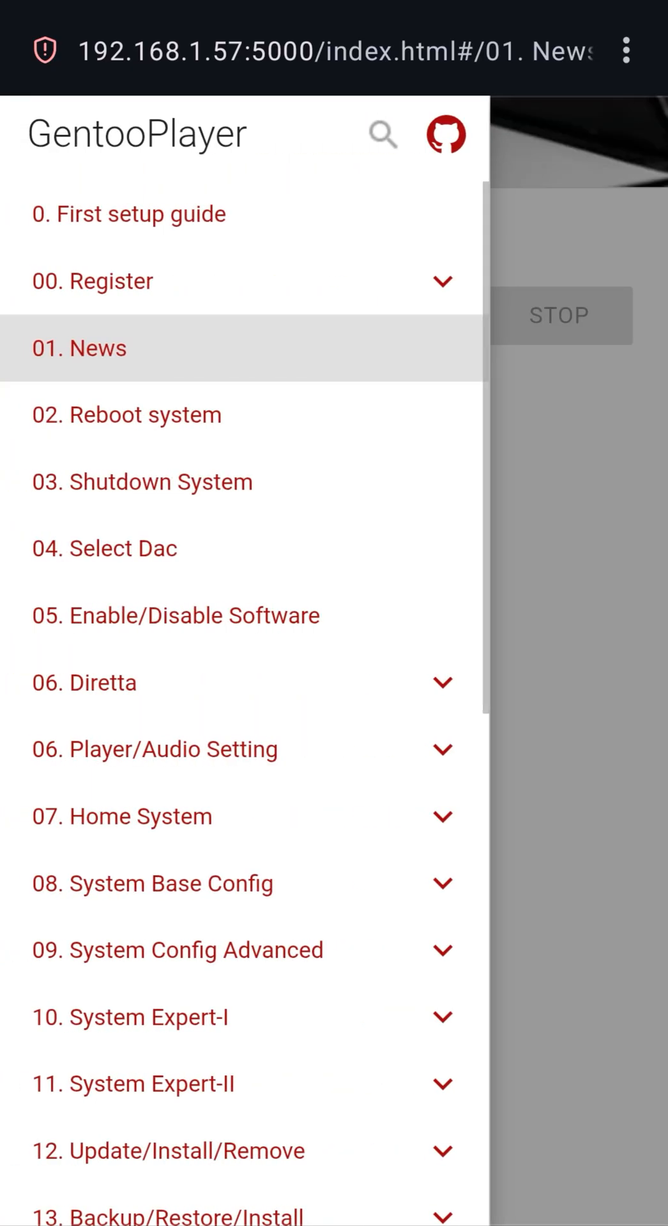
scroll("down", 3)
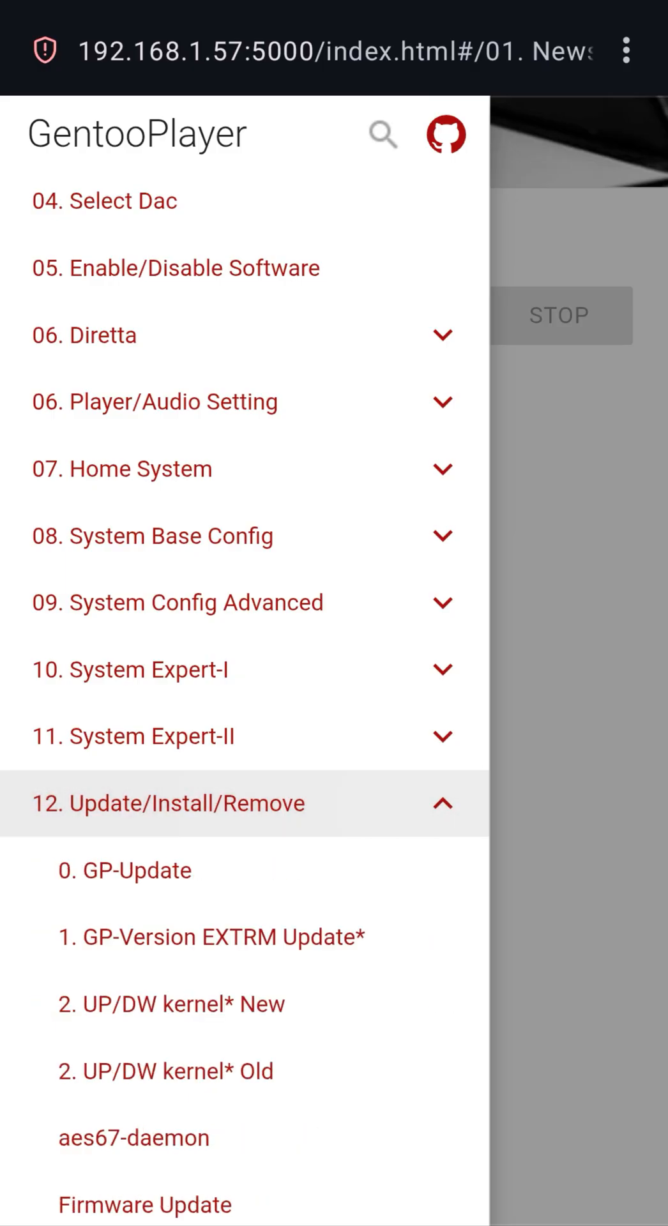
scroll("down", 3)
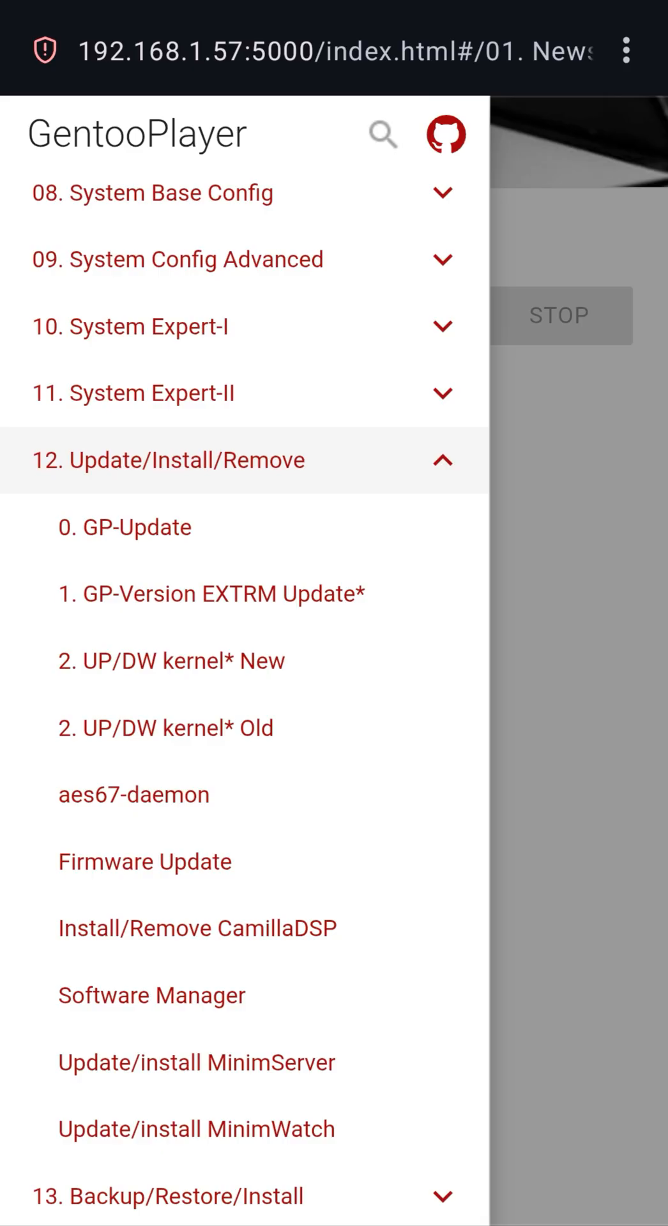
scroll("down", 3)
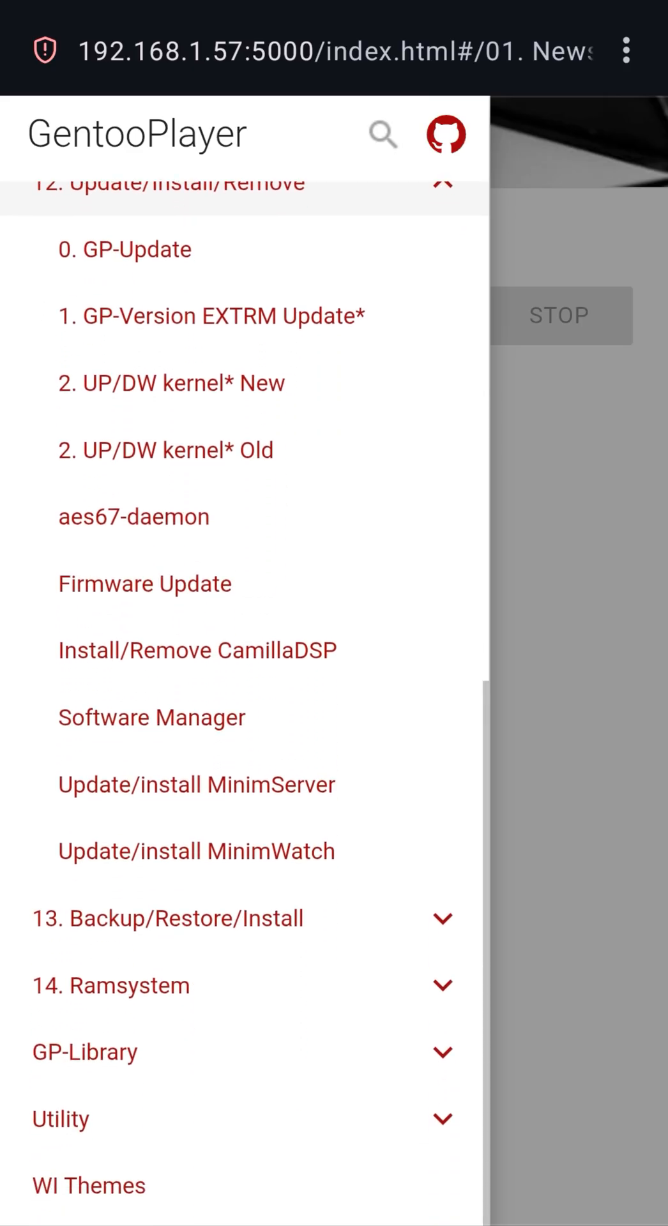